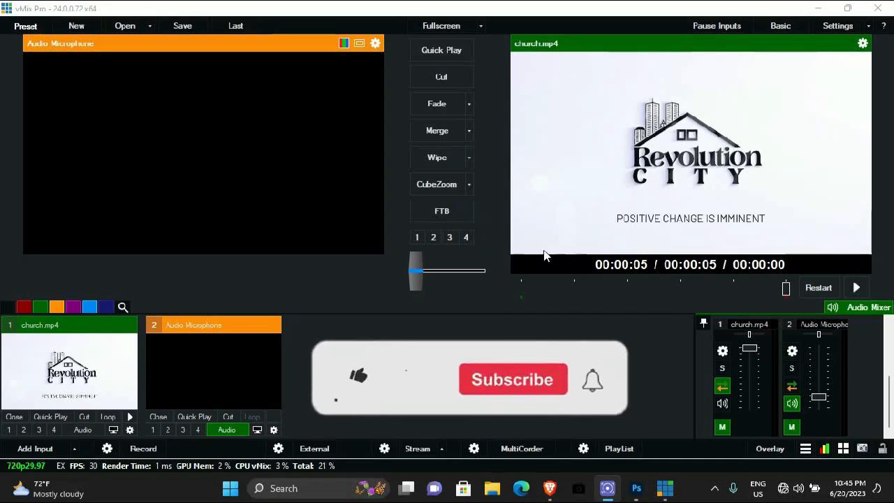
# Step: Confirm clearing the production so only two blank inputs remain
pyautogui.click(358, 377)
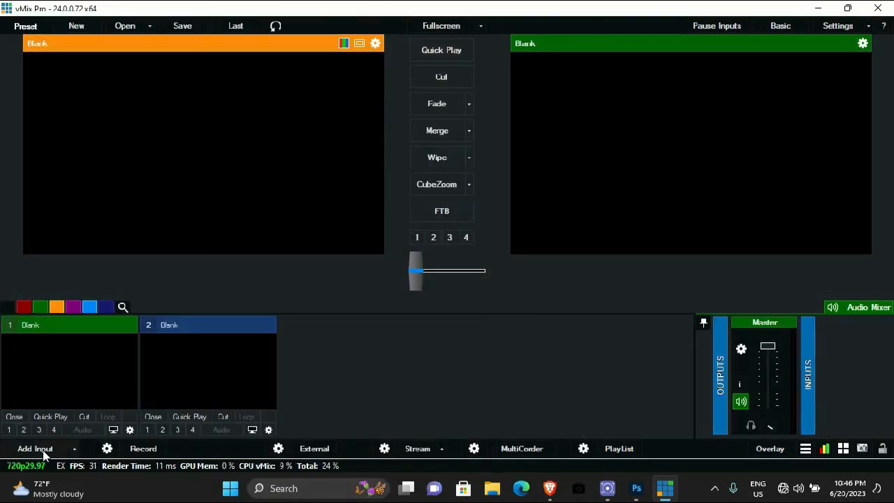
# Step: Add an Audio Input using the Microphone (ATR USB microphone) device as input 1
pyautogui.click(33, 449)
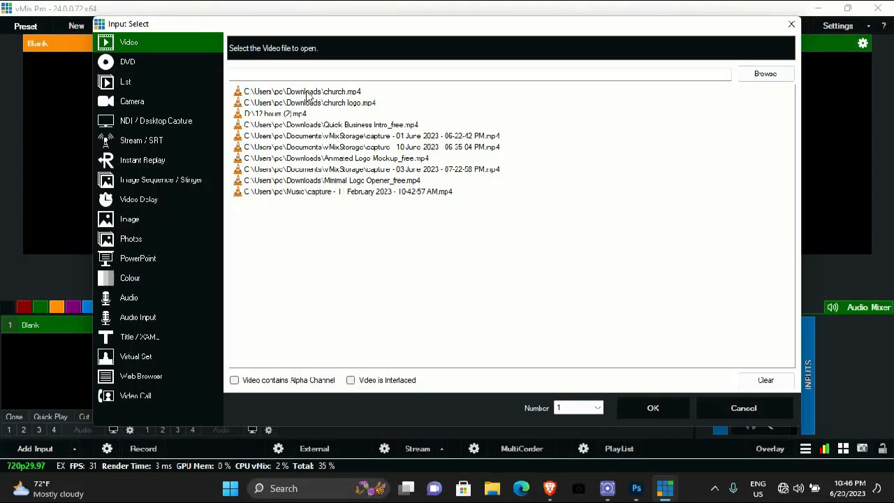
pyautogui.click(137, 317)
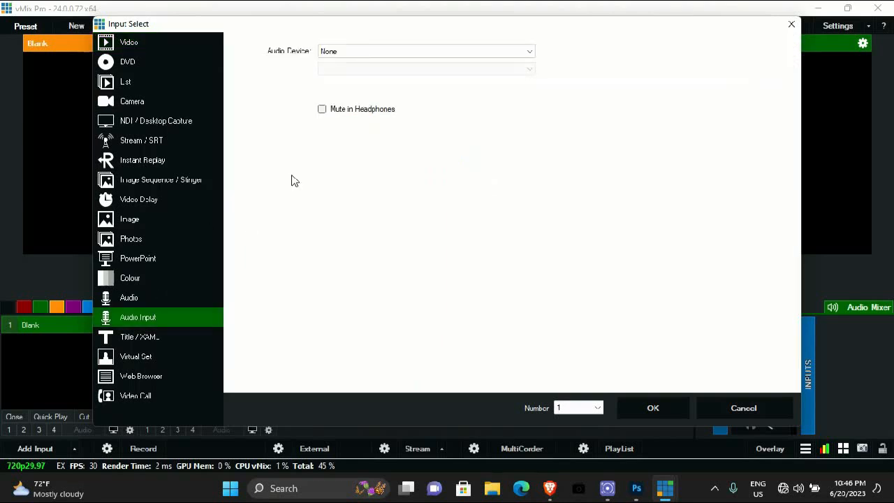
pyautogui.click(426, 51)
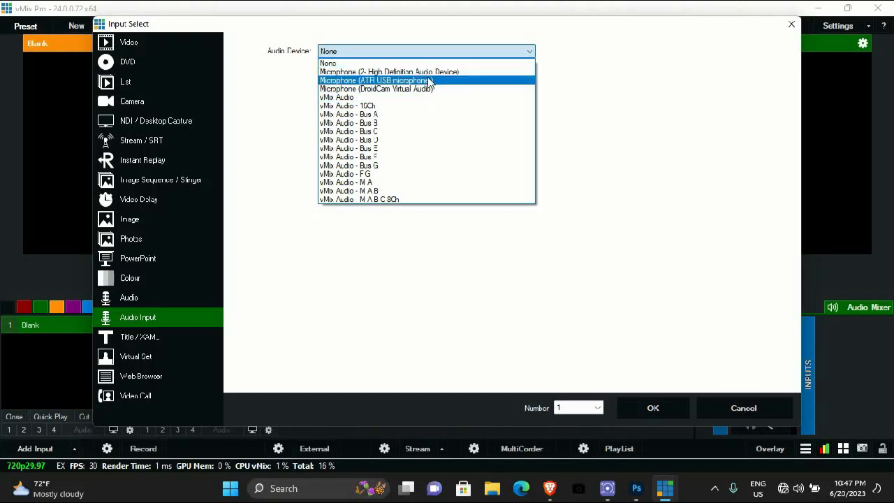
pyautogui.click(374, 79)
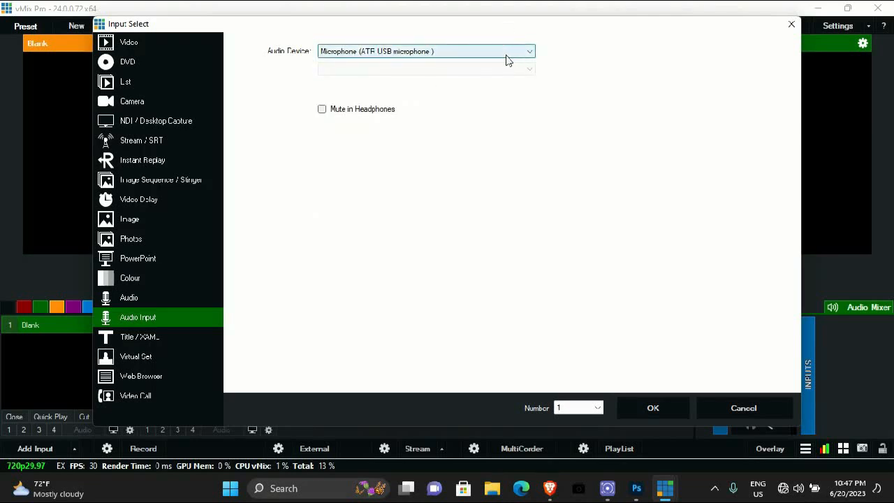
pyautogui.click(653, 408)
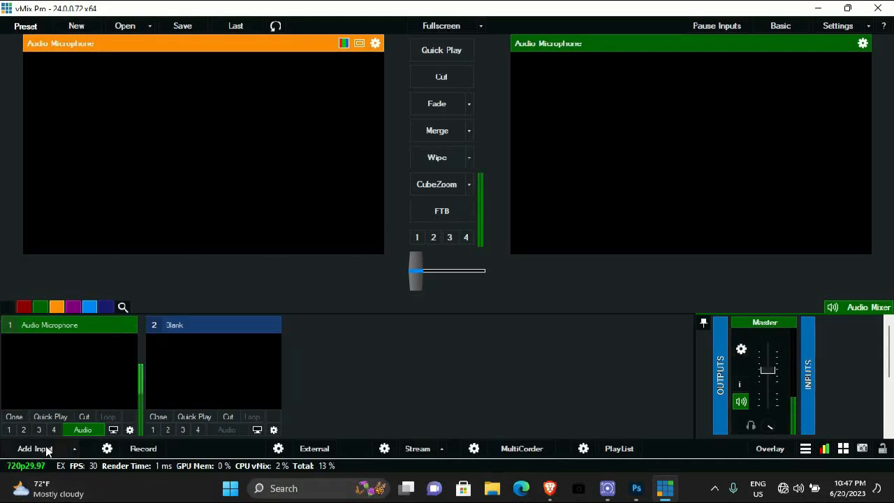
# Step: Add church.mp4 as input 2, play it and send it live to Output
pyautogui.click(34, 448)
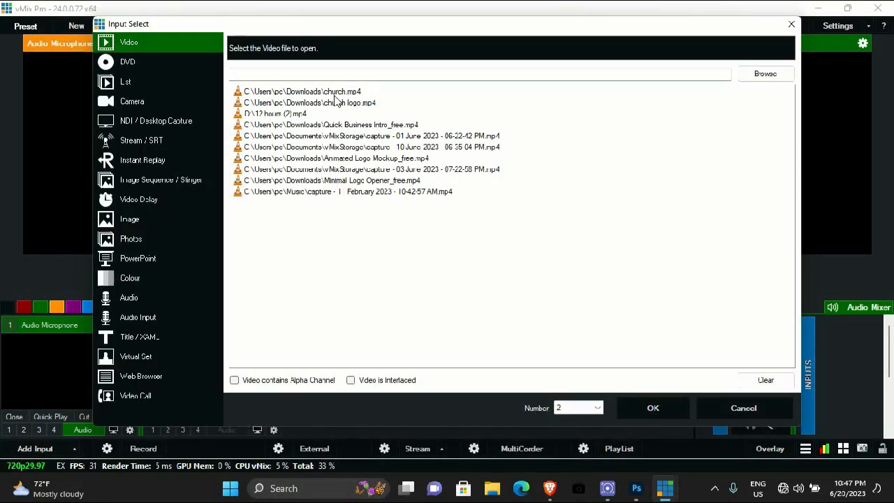
pyautogui.click(653, 408)
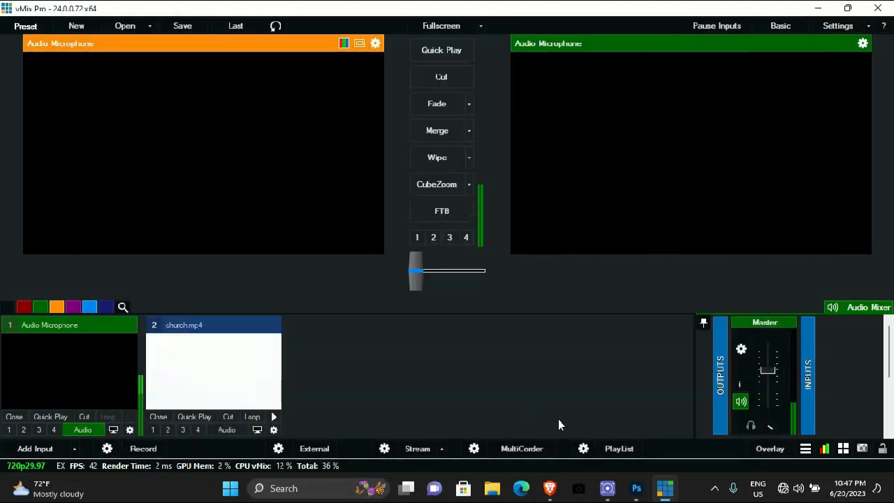
pyautogui.click(251, 417)
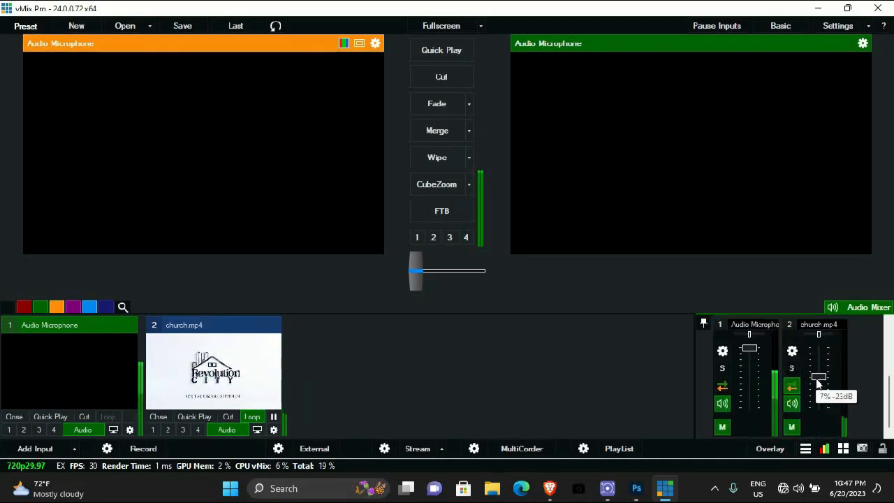
pyautogui.click(195, 417)
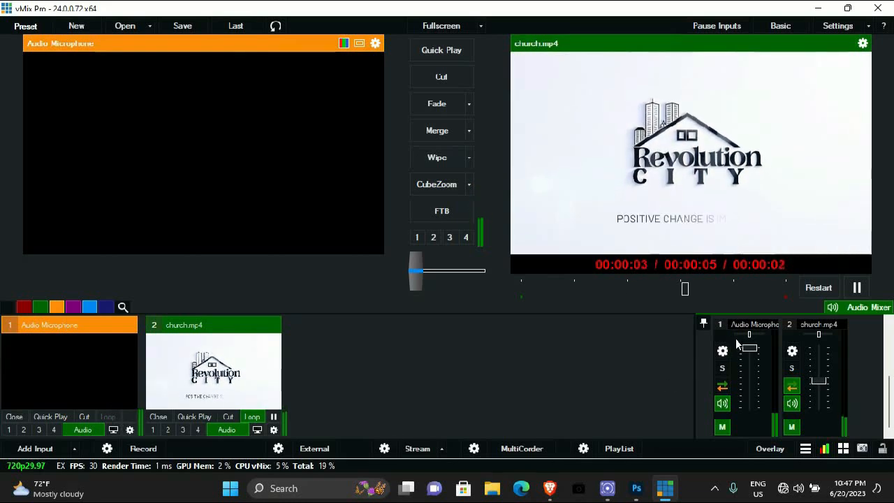
pyautogui.click(723, 351)
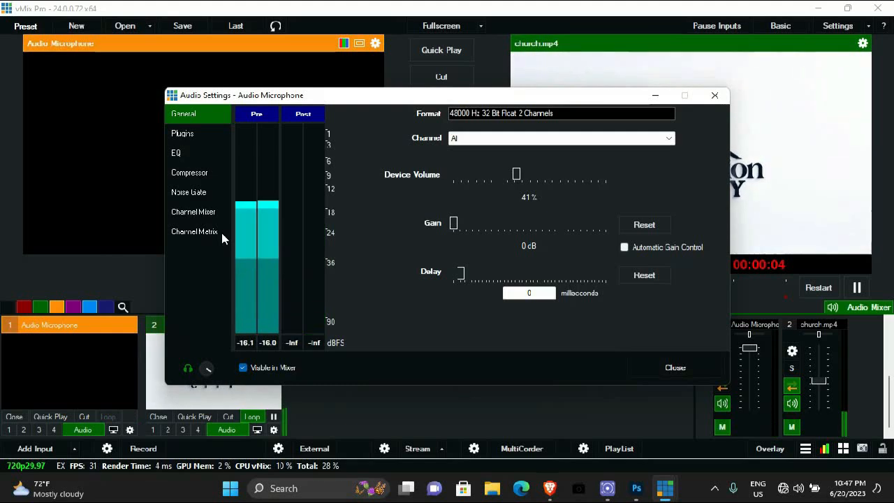
# Step: Enable all Channel Matrix cells for Master and Headphones L/R on the microphone
pyautogui.click(194, 231)
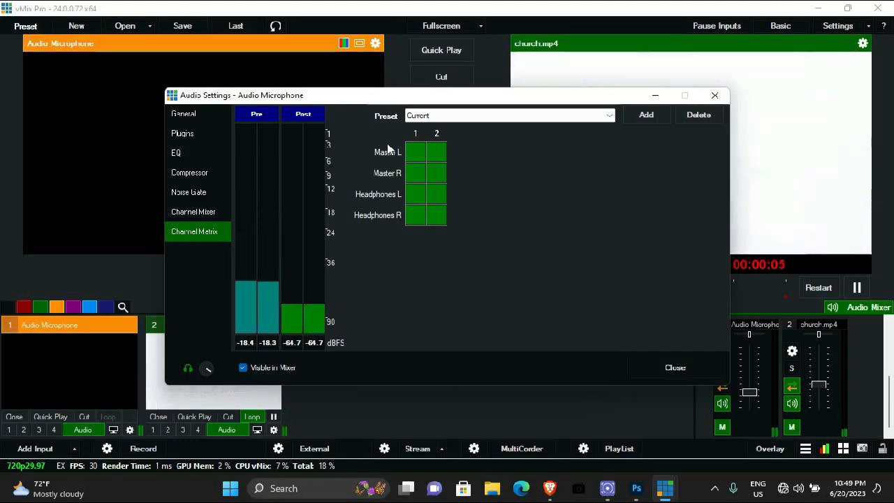
pyautogui.click(189, 192)
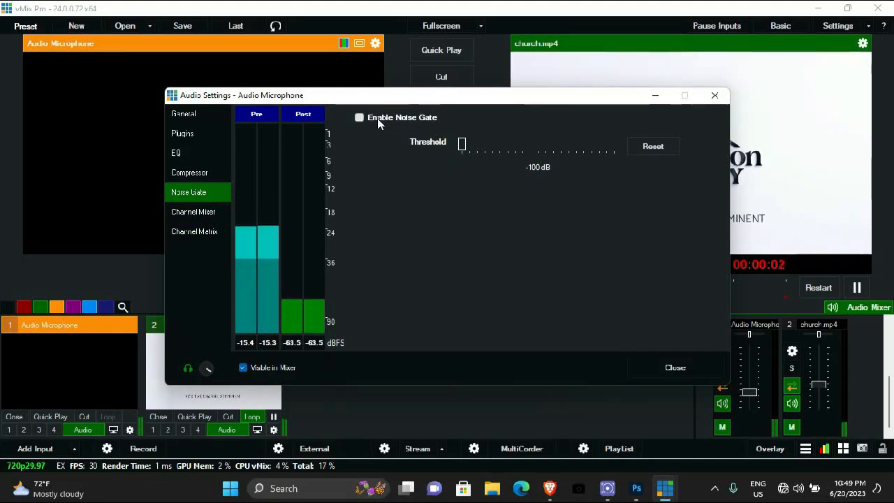
# Step: Enable the microphone's noise gate at about -59 dB threshold and close Audio Settings
pyautogui.click(359, 118)
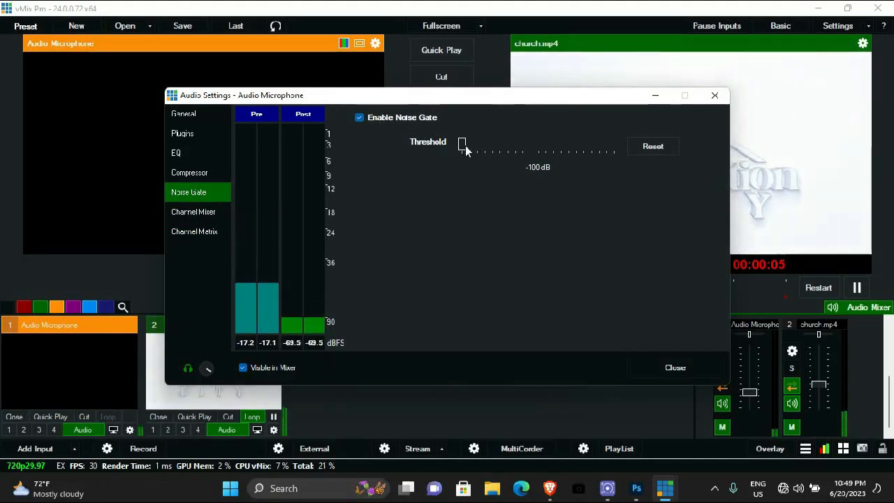
pyautogui.moveTo(461, 143); pyautogui.dragTo(511, 143)
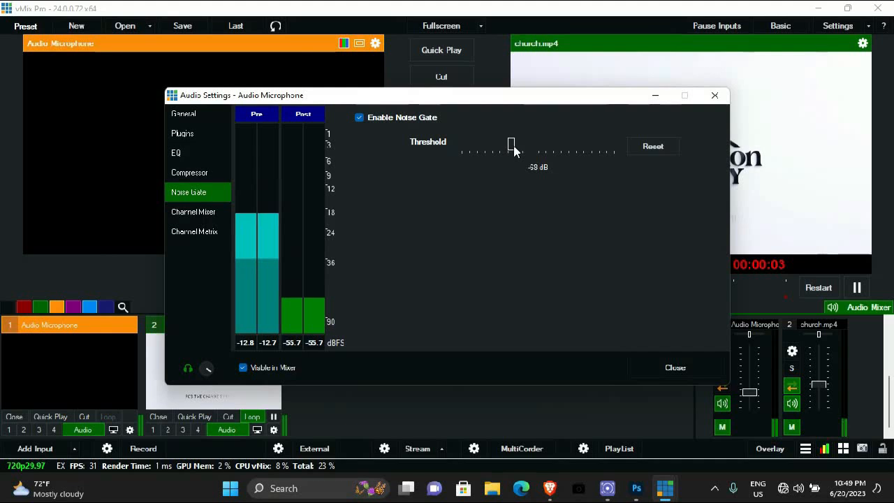
pyautogui.moveTo(512, 144); pyautogui.dragTo(529, 143)
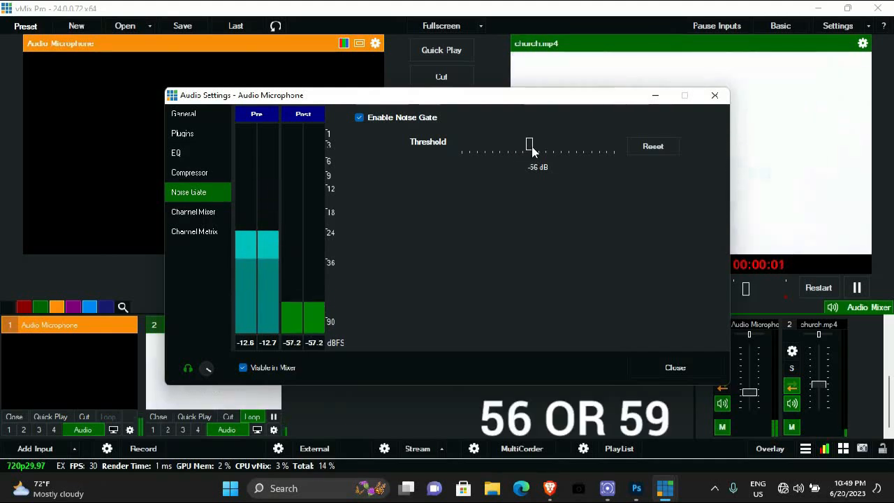
pyautogui.moveTo(529, 144); pyautogui.dragTo(524, 145)
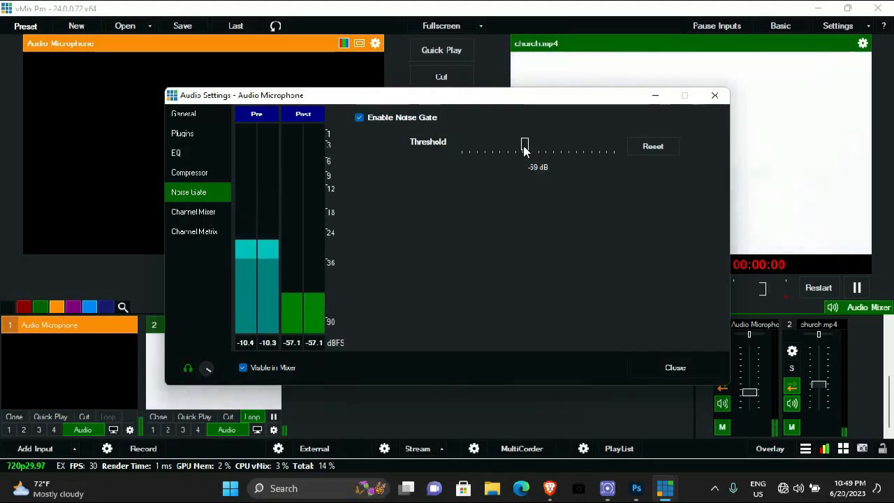
pyautogui.click(674, 367)
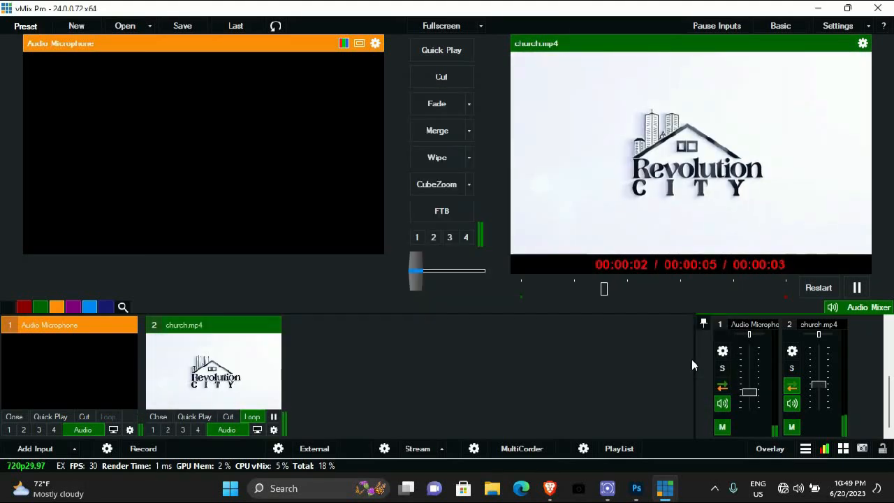